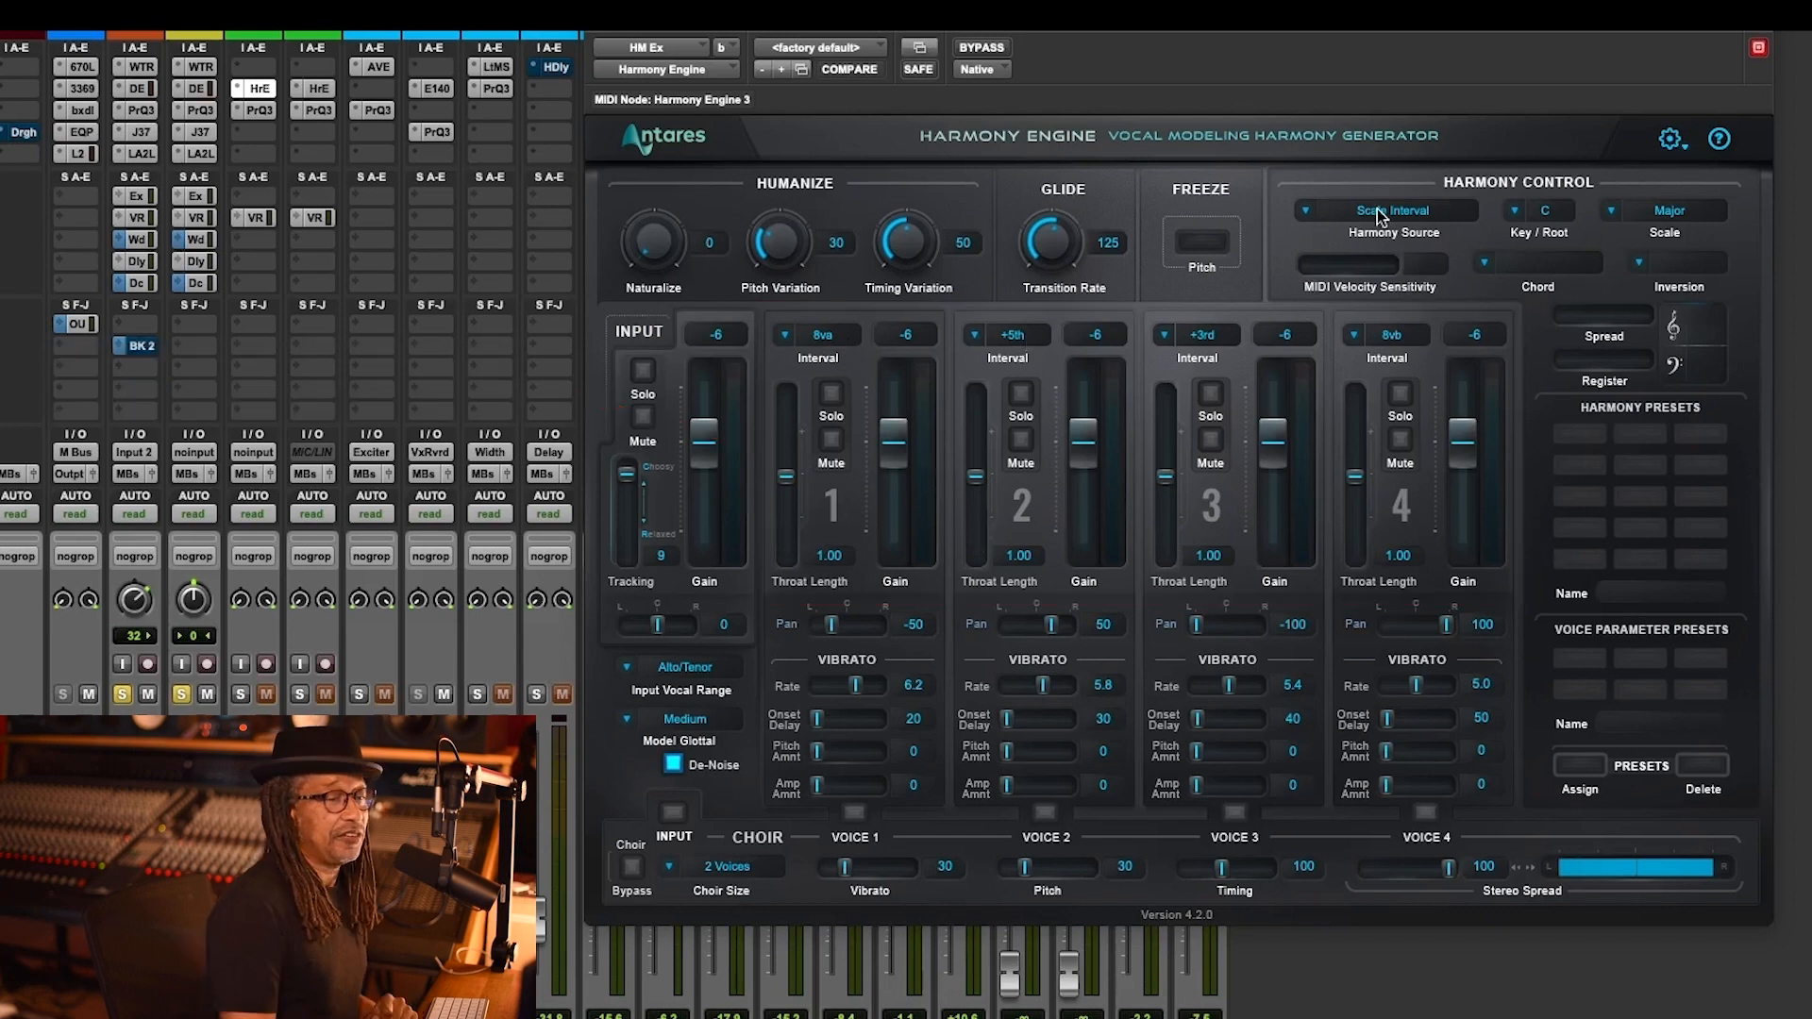
# Set the key to F# natural minor, with a -3rd voice at pan 100 and a +3rd voice at pan -100
pyautogui.click(1384, 210)
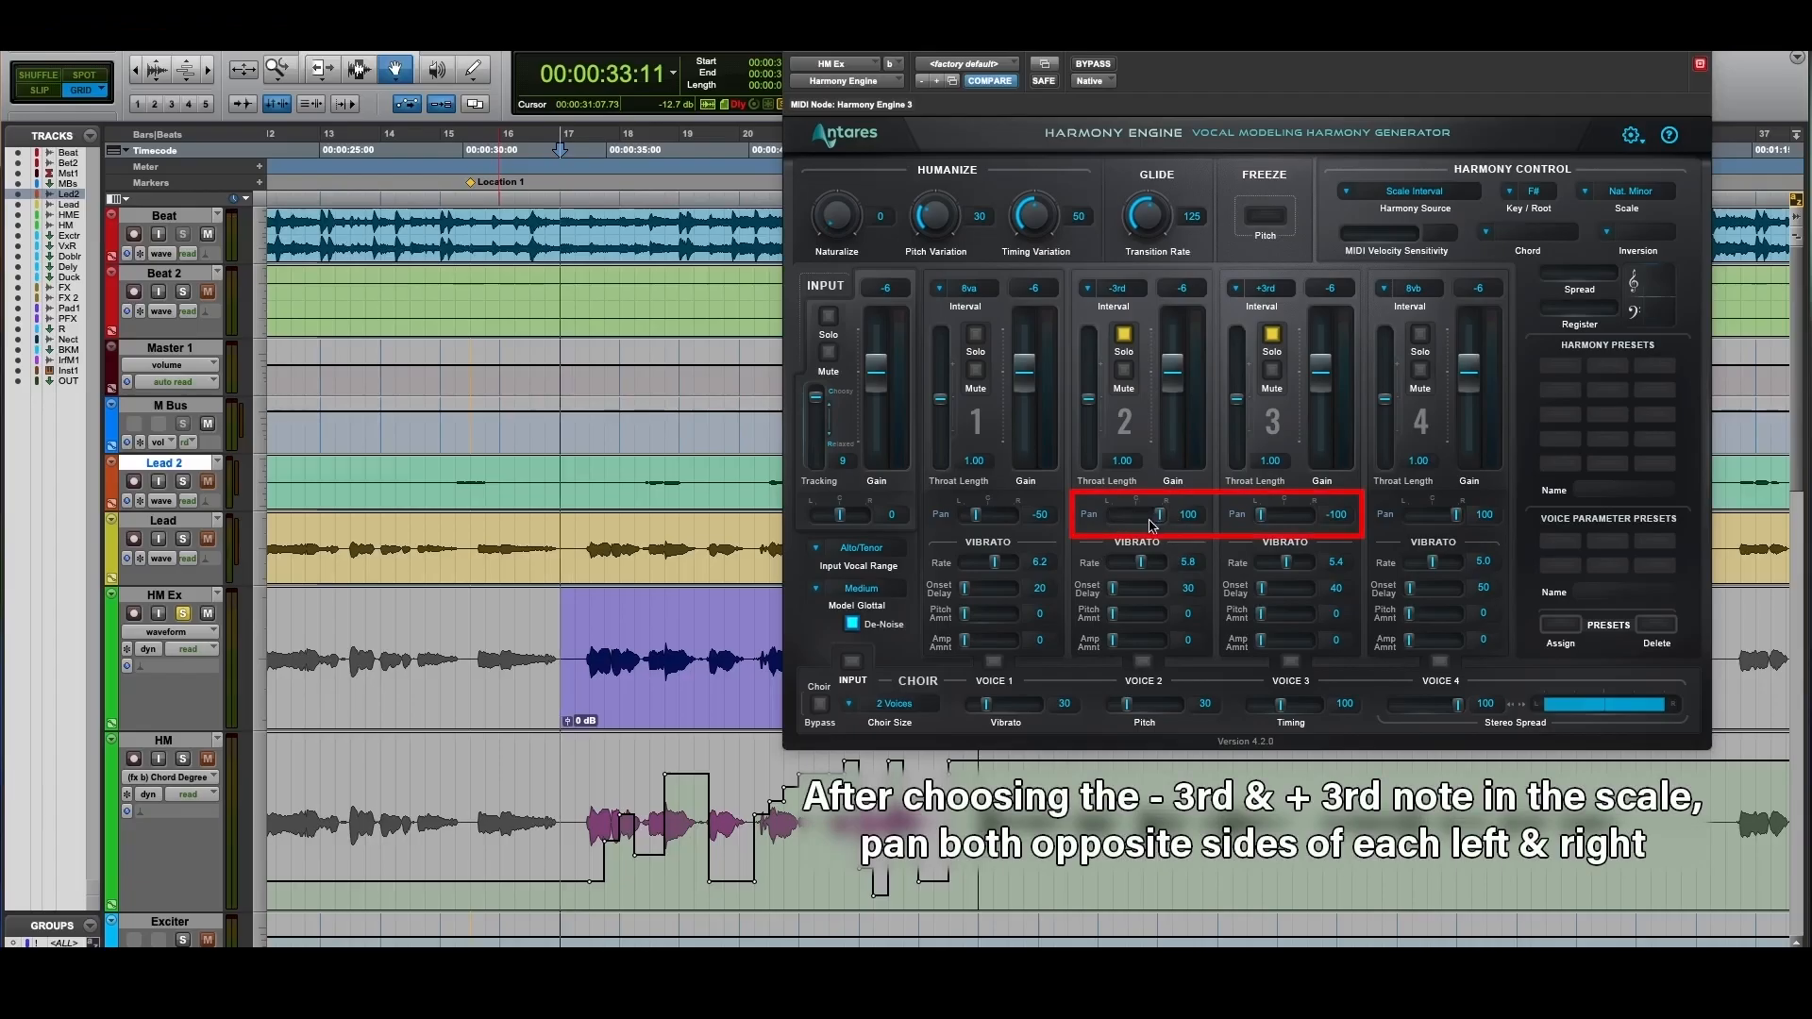
pyautogui.moveTo(918, 464)
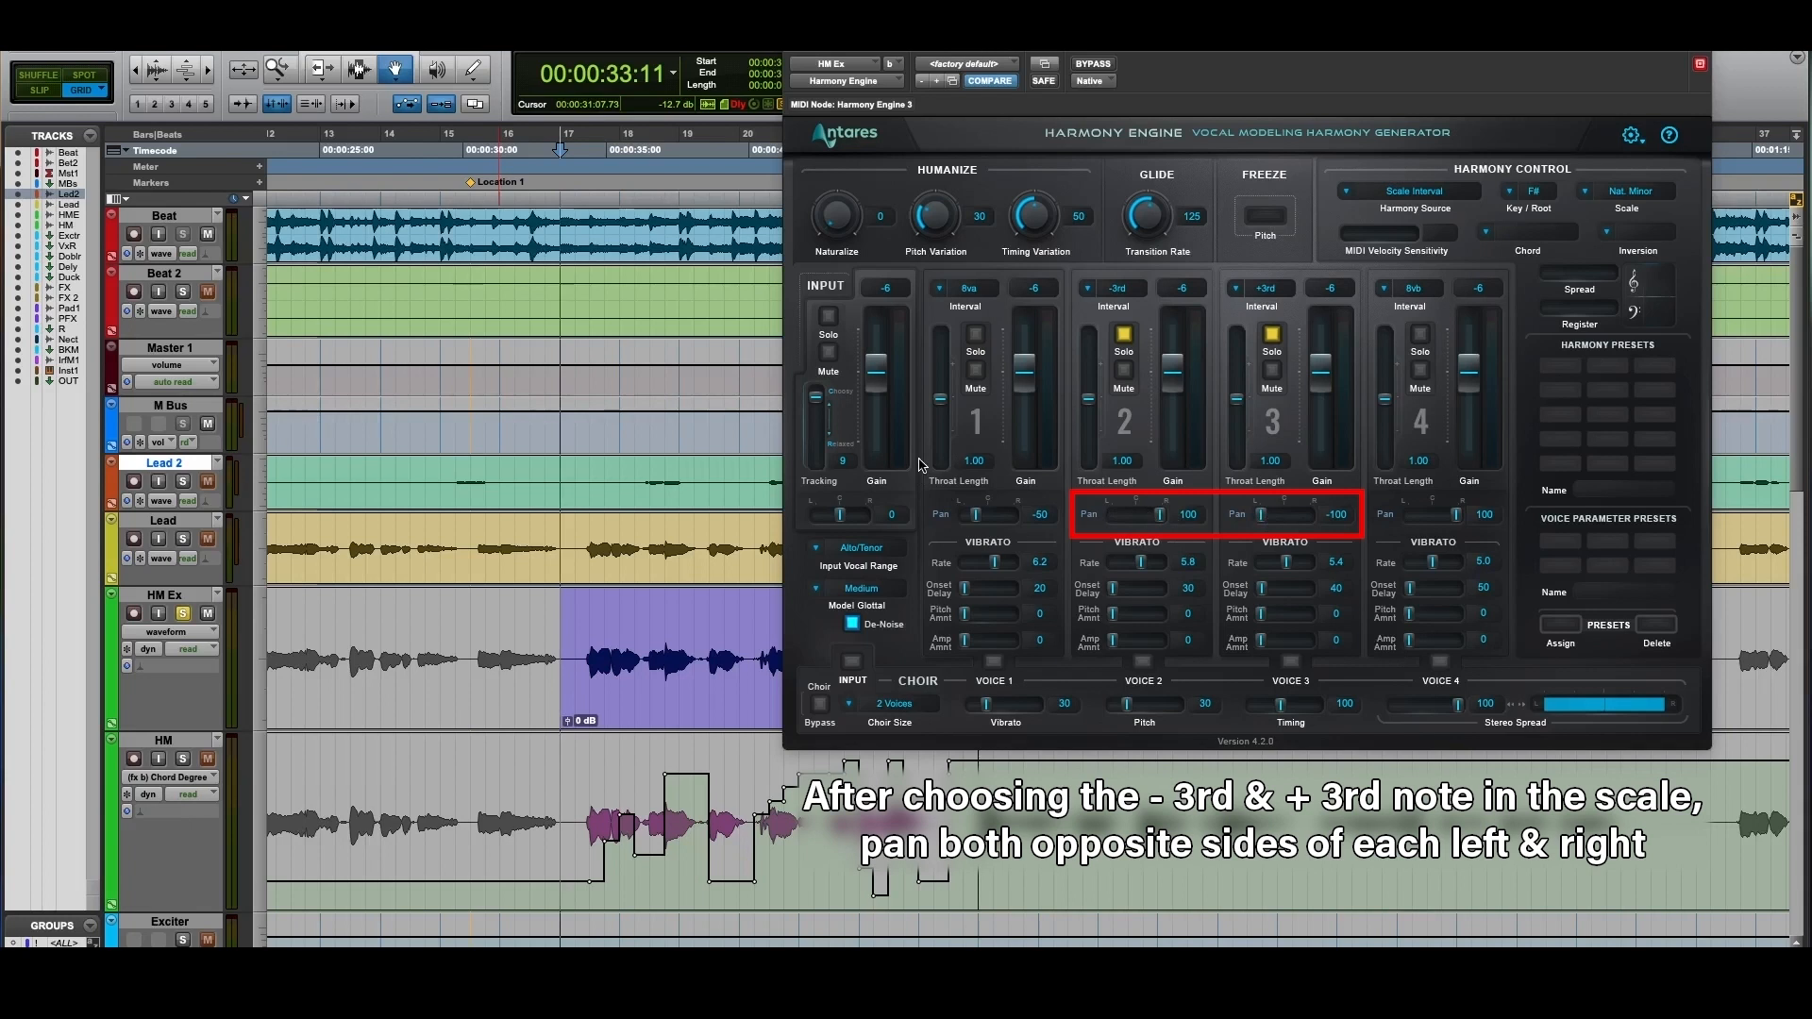